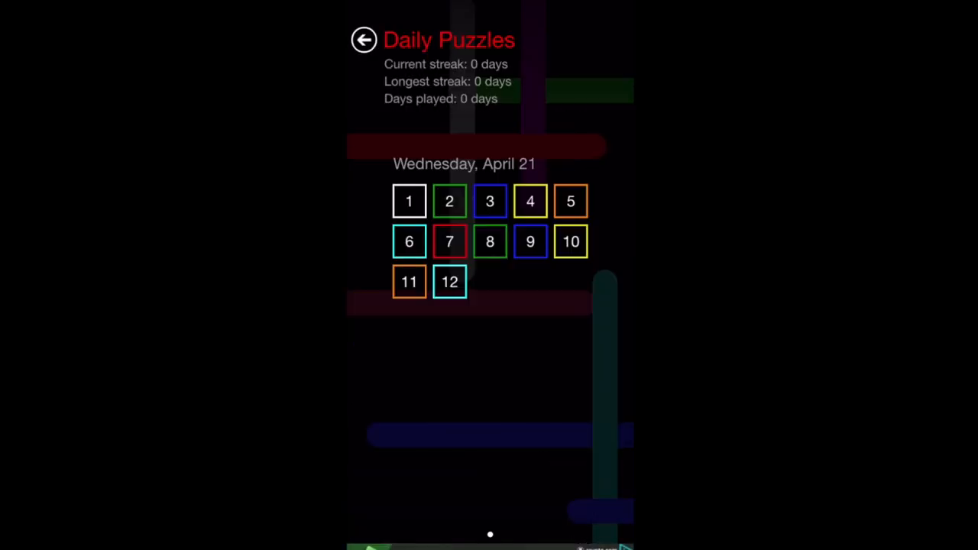
# Open level 1 of the Wednesday, April 21 daily puzzles.
pyautogui.click(409, 201)
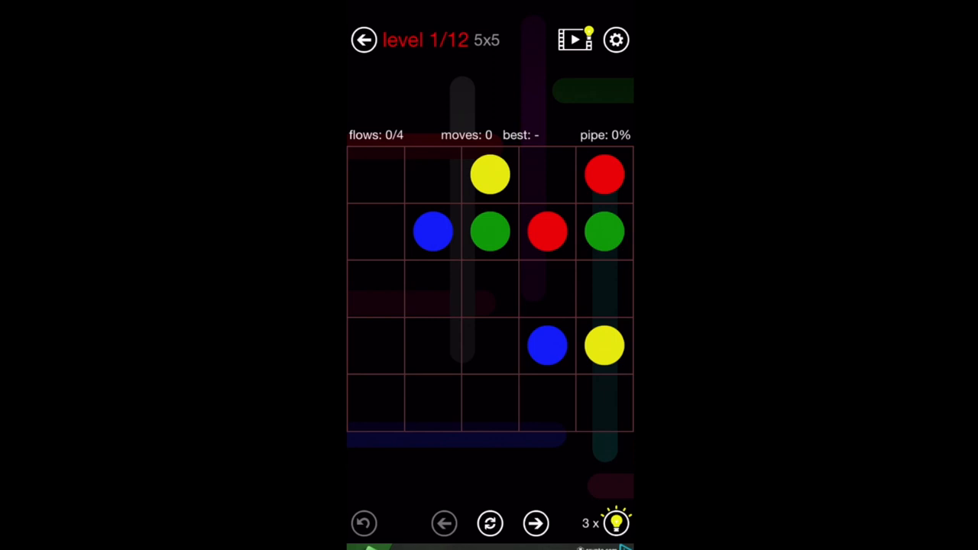
# Connect the yellow, blue, green and red pairs to fill the 5x5 board.
pyautogui.moveTo(604, 347); pyautogui.dragTo(375, 347)
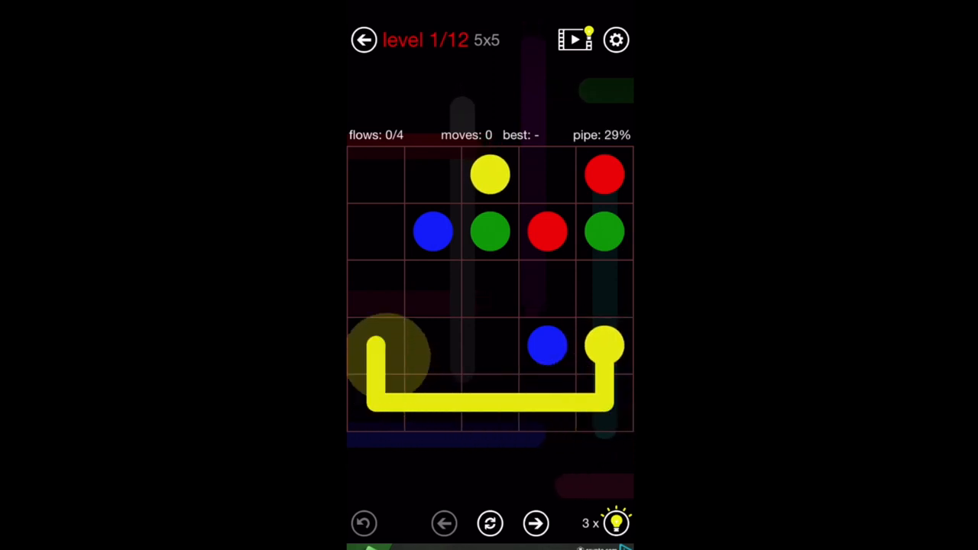
pyautogui.moveTo(374, 355); pyautogui.dragTo(489, 174)
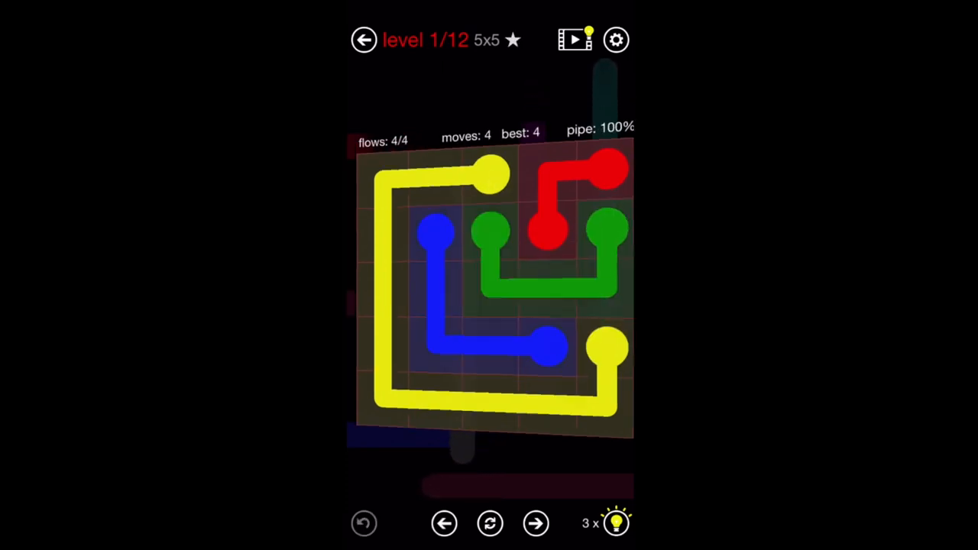
# Open 6x6 level 2, join the red dots, and partly draw yellow and green.
pyautogui.click(535, 523)
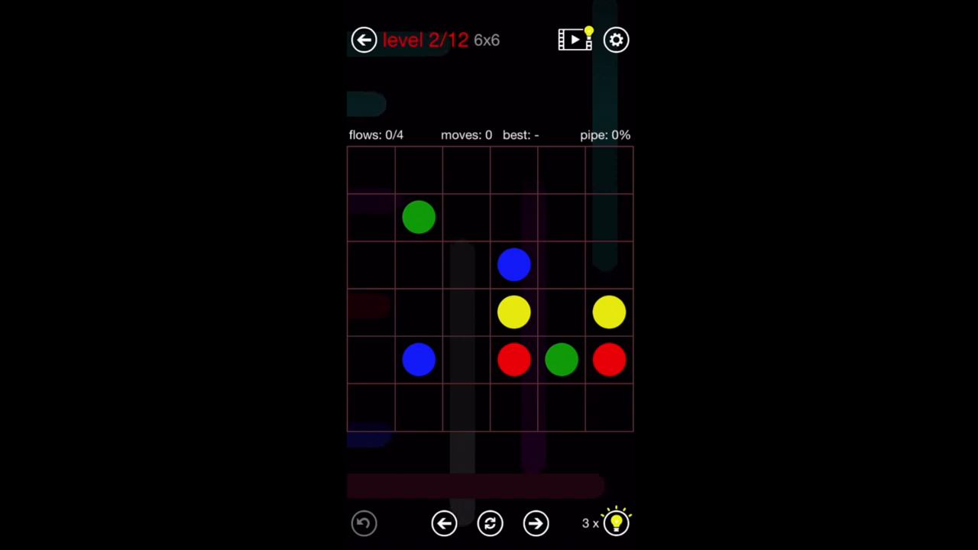
pyautogui.moveTo(609, 359); pyautogui.dragTo(609, 409)
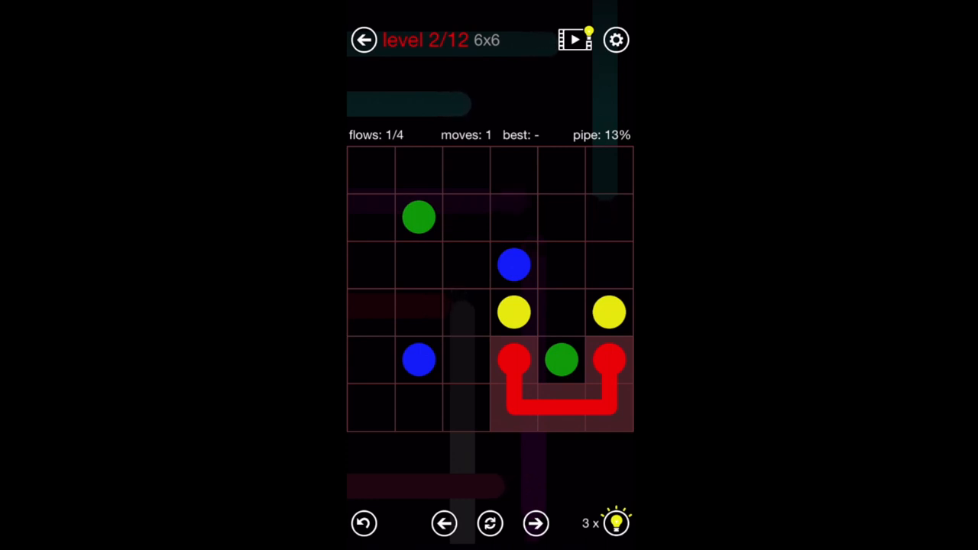
pyautogui.moveTo(419, 217); pyautogui.dragTo(562, 359)
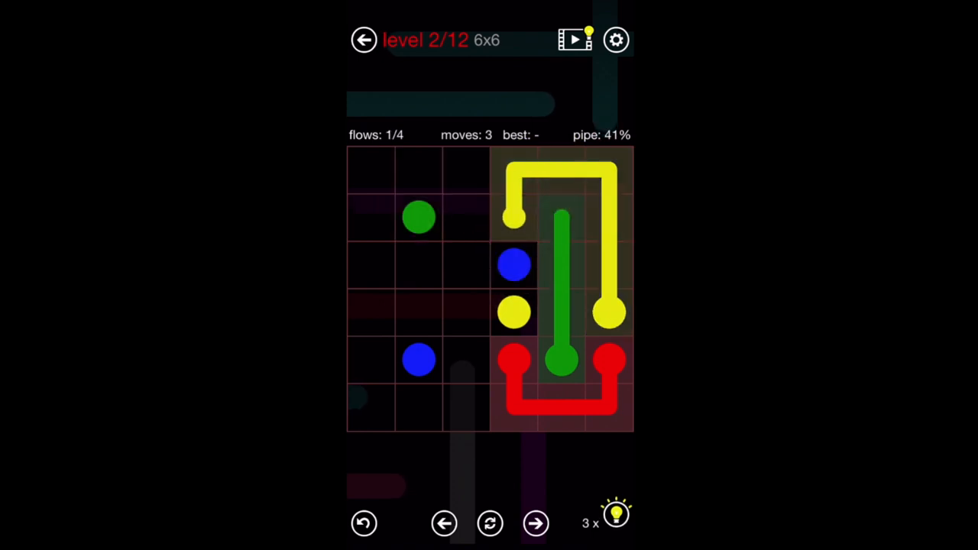
# Reset level 2, connect red, yellow, green and blue in four moves, then advance.
pyautogui.click(445, 523)
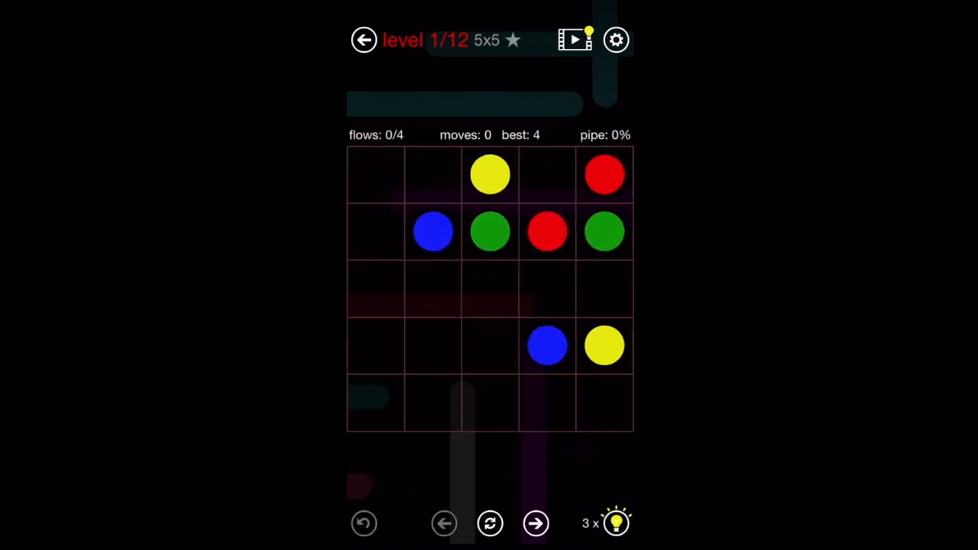
pyautogui.click(536, 524)
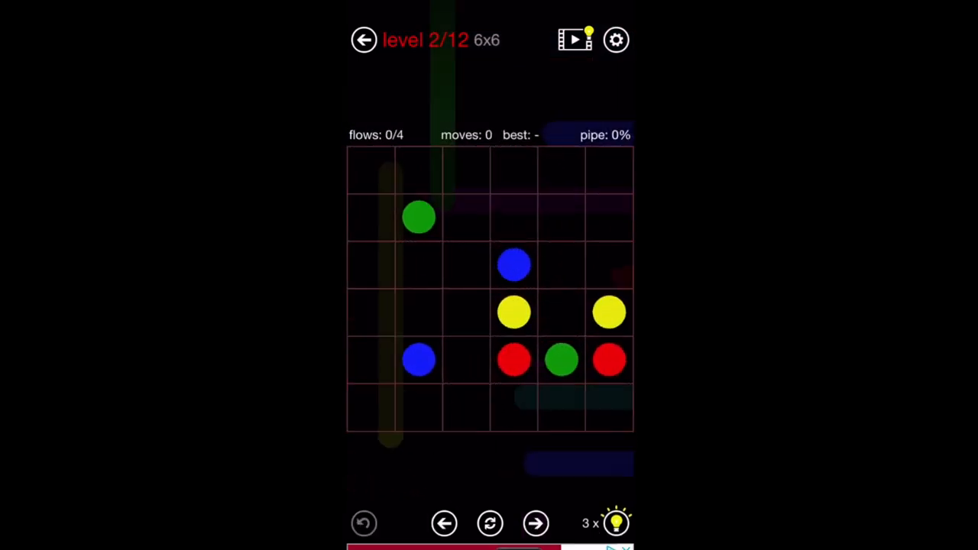
pyautogui.moveTo(514, 359); pyautogui.dragTo(609, 359)
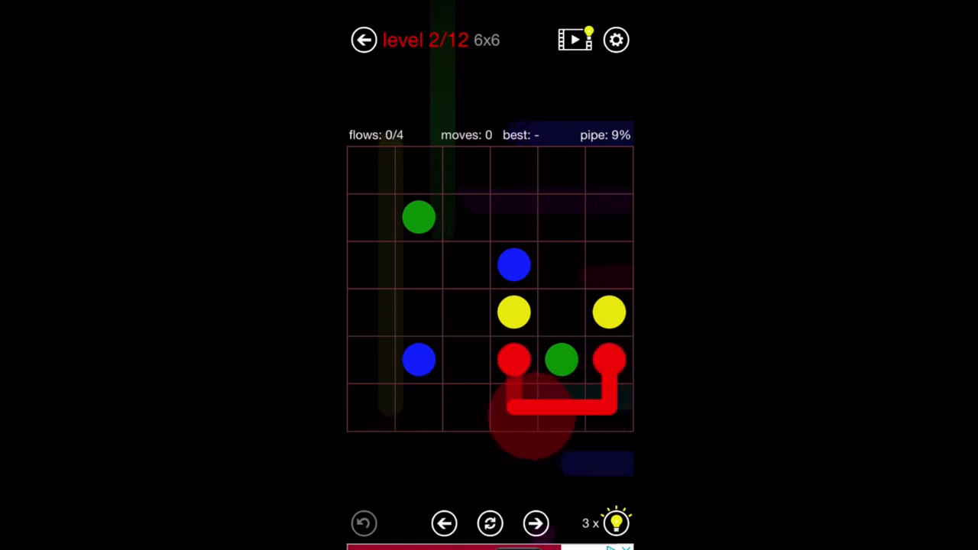
pyautogui.moveTo(514, 360); pyautogui.dragTo(609, 360)
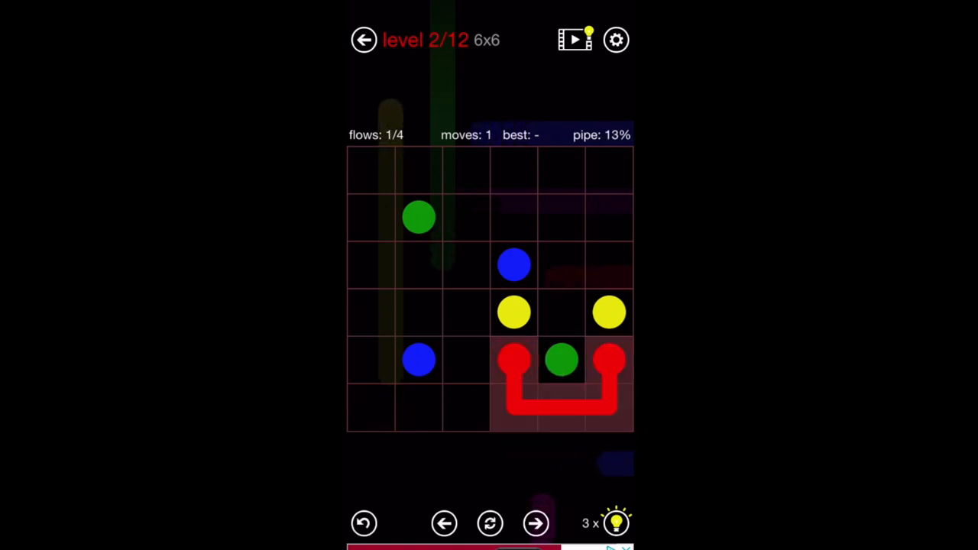
pyautogui.moveTo(419, 218); pyautogui.dragTo(561, 360)
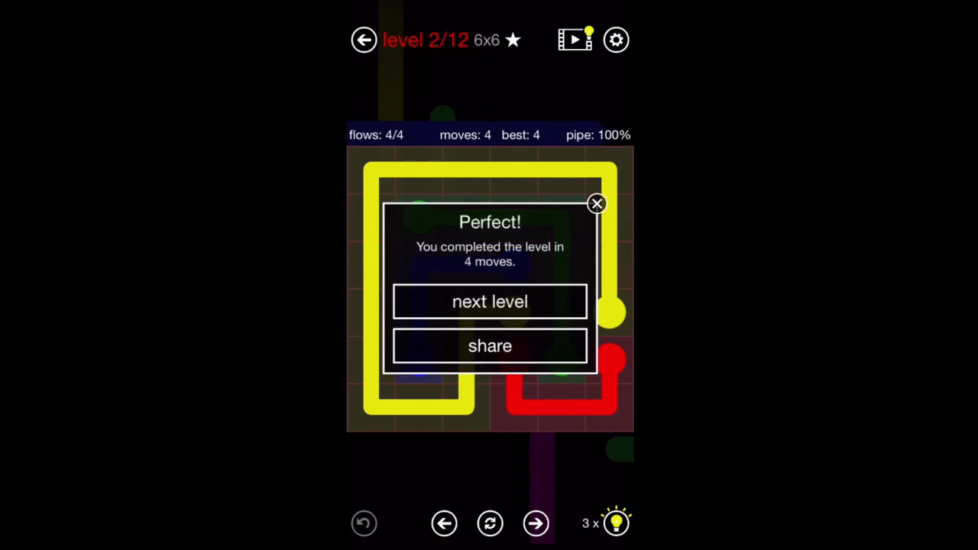
pyautogui.click(489, 301)
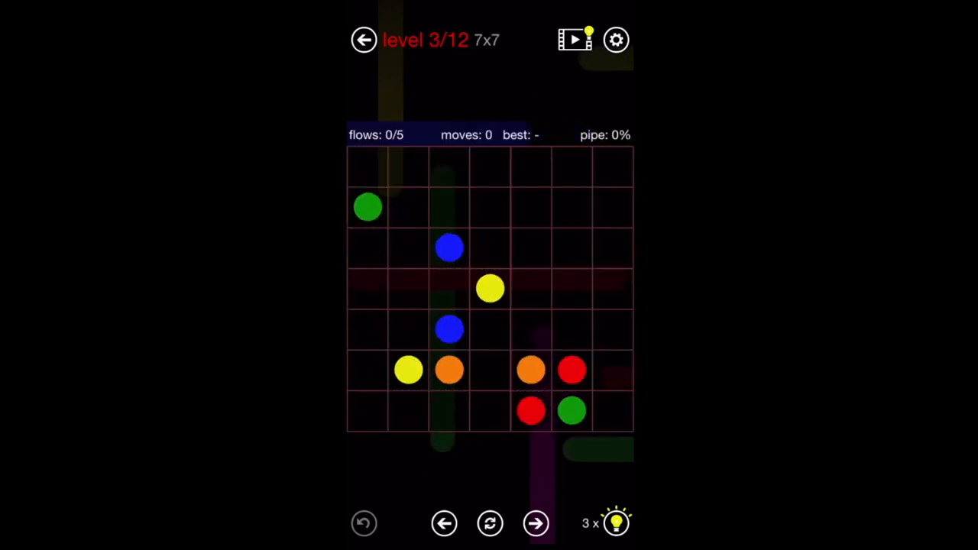
# Connect green, red, orange, yellow and blue on level 3, then start level 4's blue pipe.
pyautogui.moveTo(571, 411); pyautogui.dragTo(612, 206)
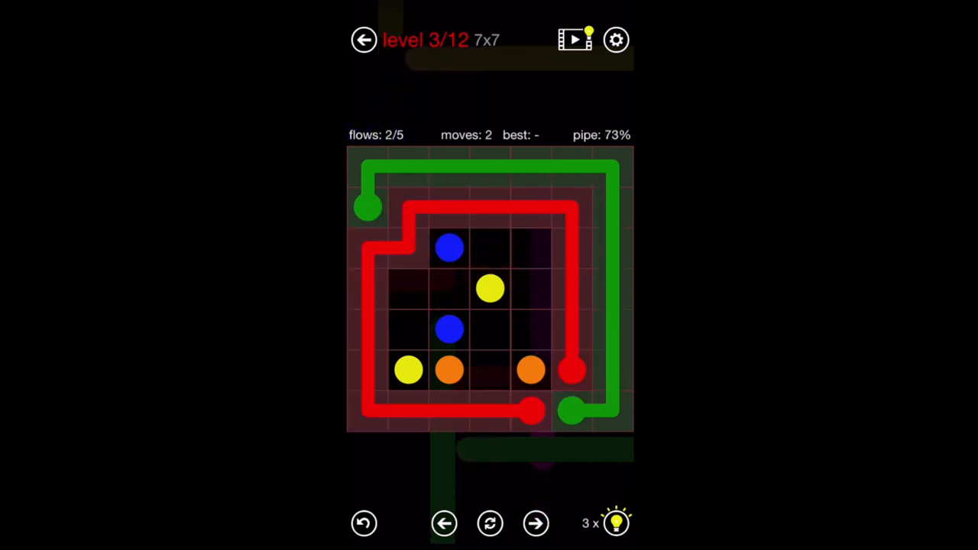
pyautogui.moveTo(450, 370); pyautogui.dragTo(531, 371)
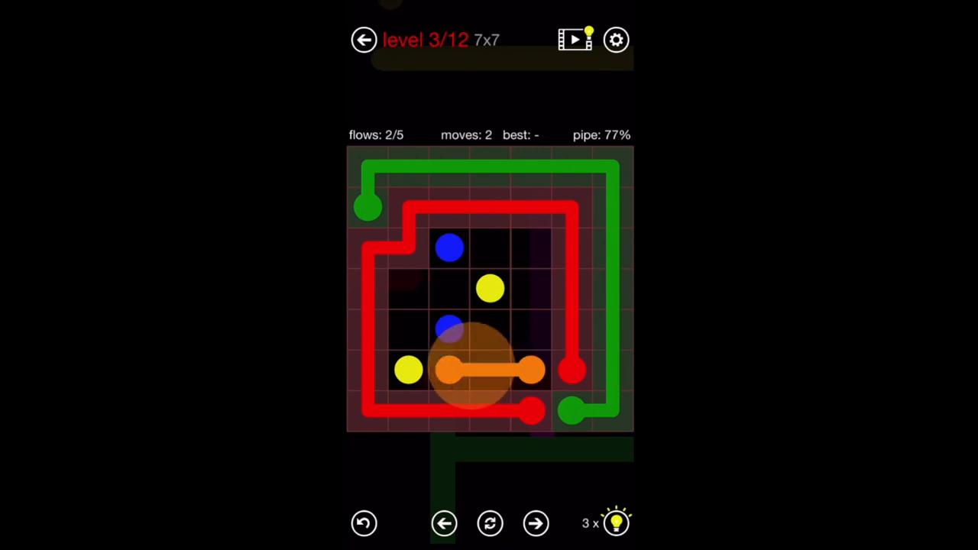
pyautogui.moveTo(407, 370); pyautogui.dragTo(489, 289)
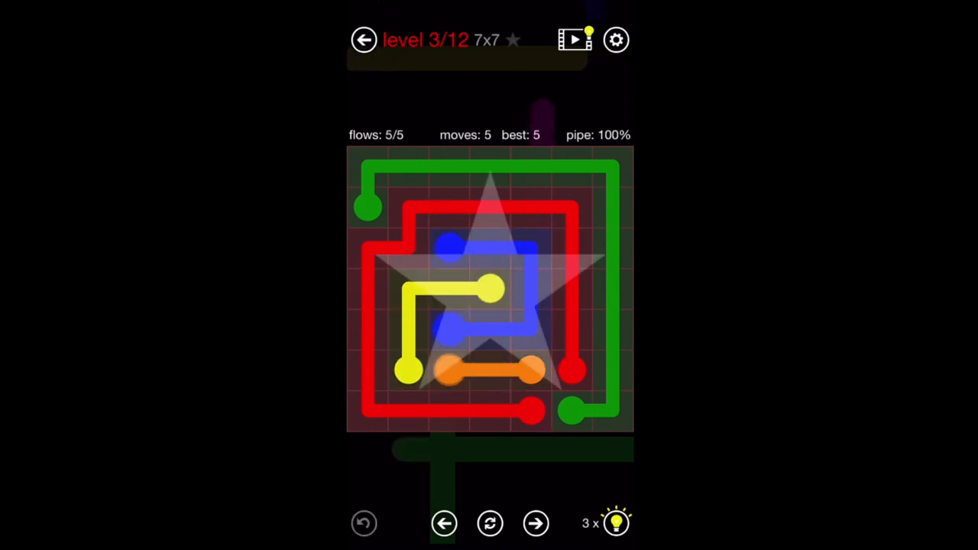
pyautogui.click(536, 523)
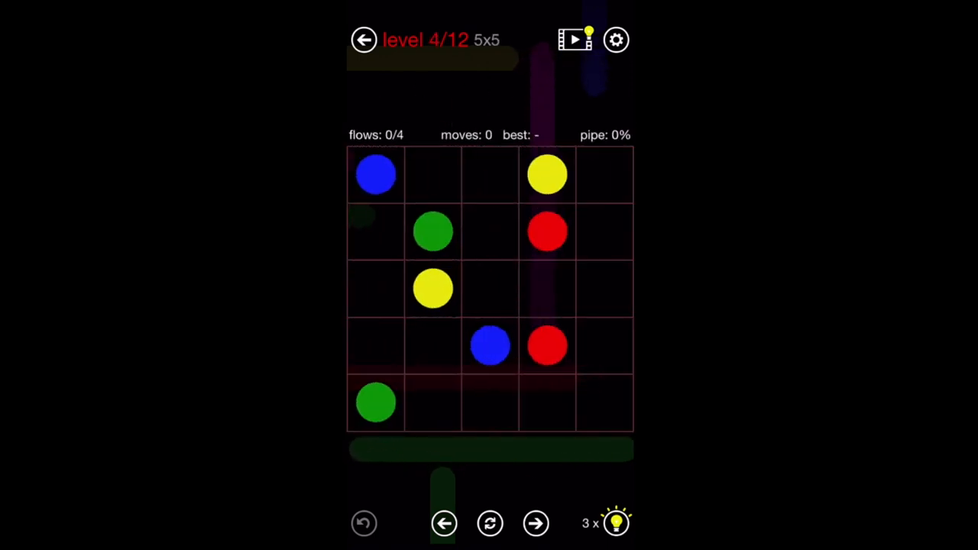
pyautogui.moveTo(375, 173); pyautogui.dragTo(490, 346)
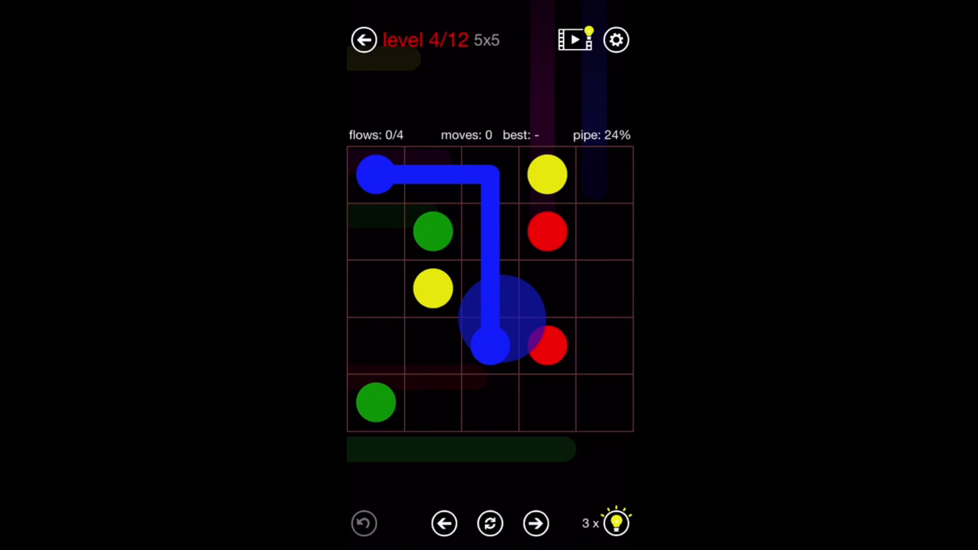